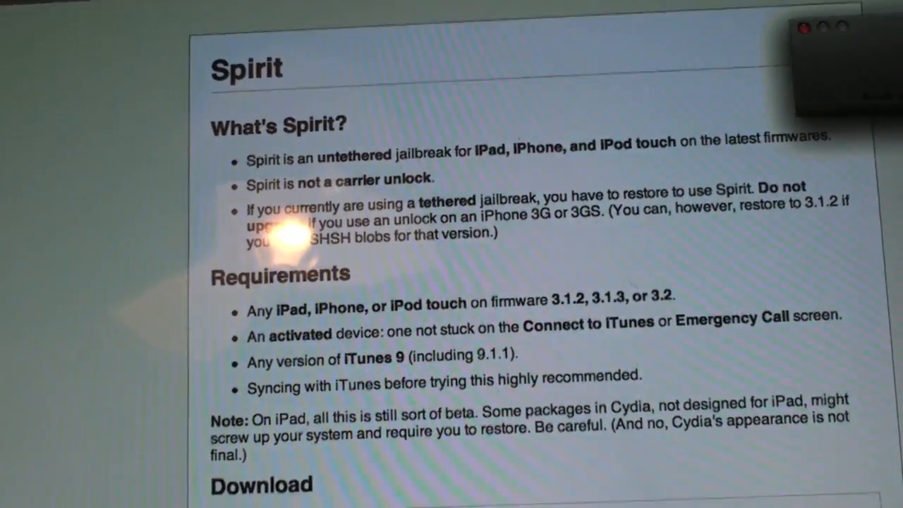
{"action": "scroll", "scroll_direction": "down", "scroll_amount": 3}
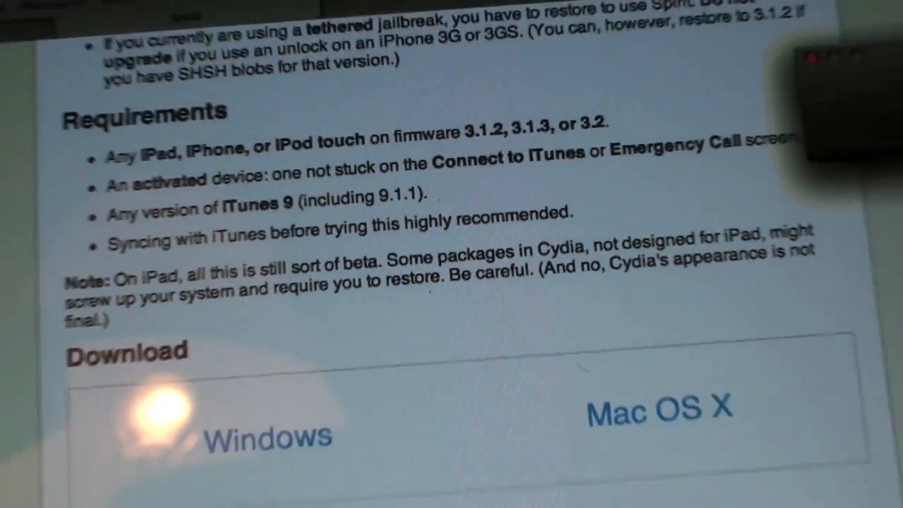
{"action": "scroll", "scroll_direction": "down", "scroll_amount": 3}
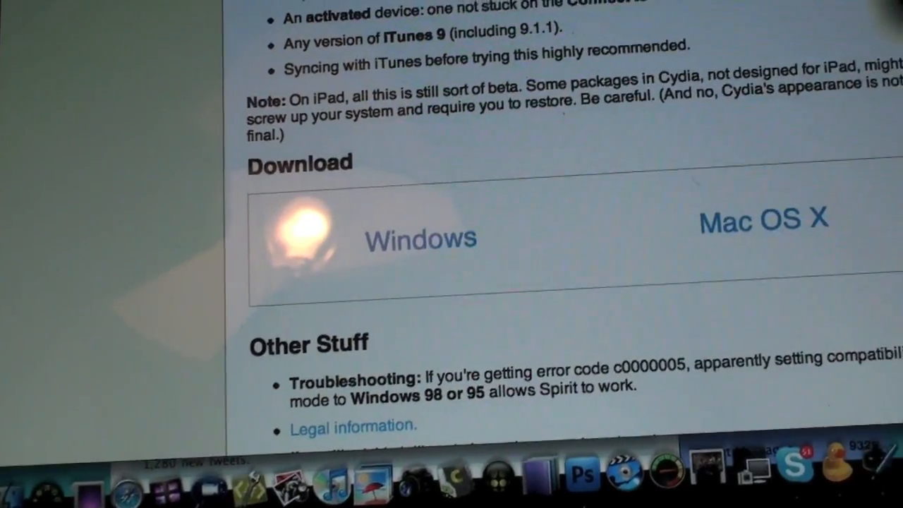